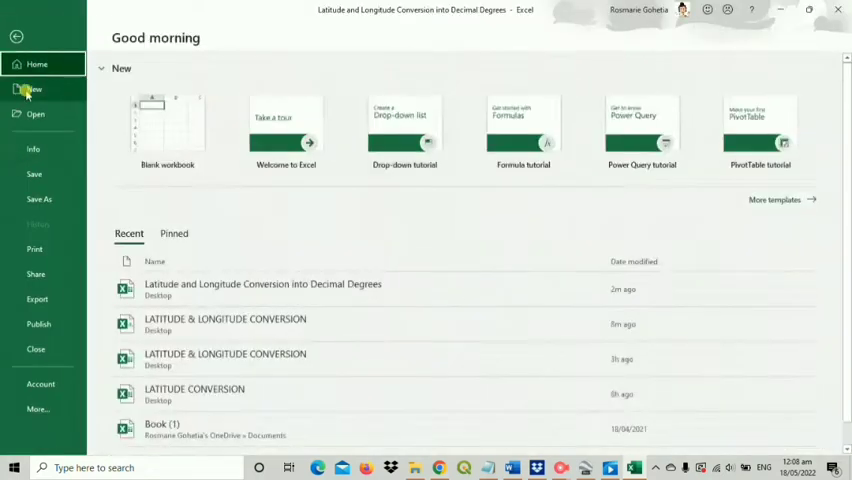
# Start a blank workbook and narrow column A
pyautogui.click(167, 130)
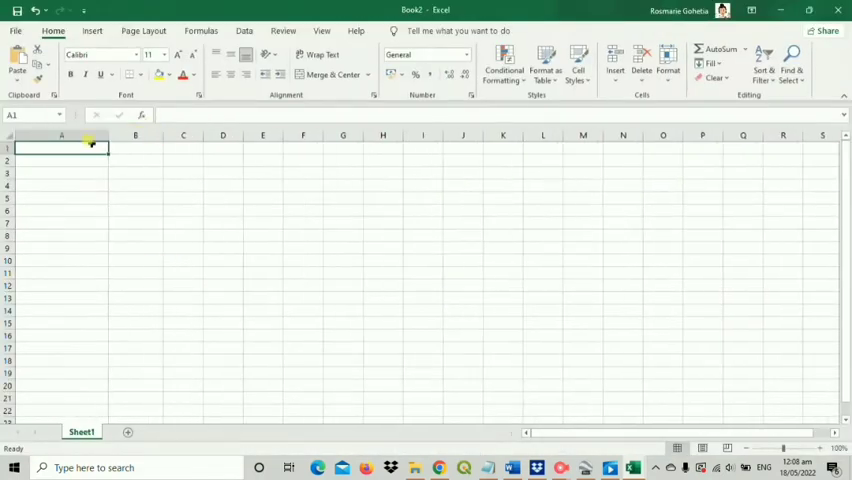
pyautogui.moveTo(110, 135); pyautogui.dragTo(245, 135)
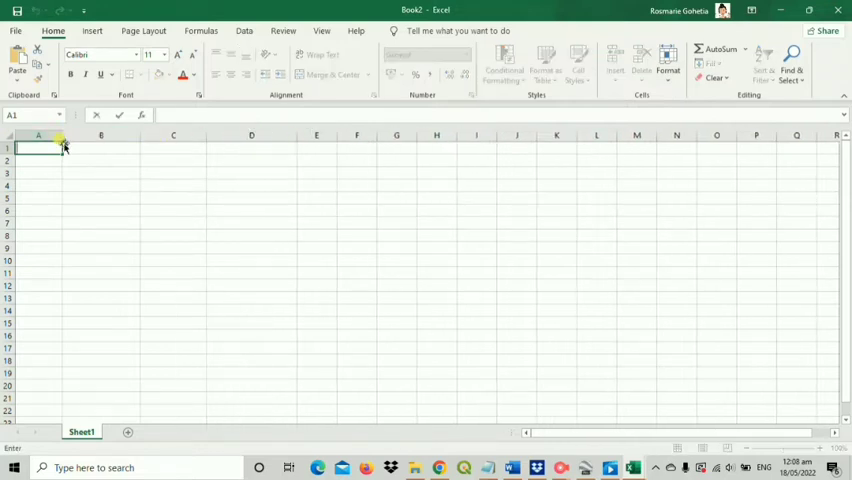
# Enter SITE, DESCRIPTION, LONGITUDE and LATITUDE headings with sites 1–3 and their descriptions
pyautogui.write('5')
pyautogui.click(101, 148)
pyautogui.write('E')
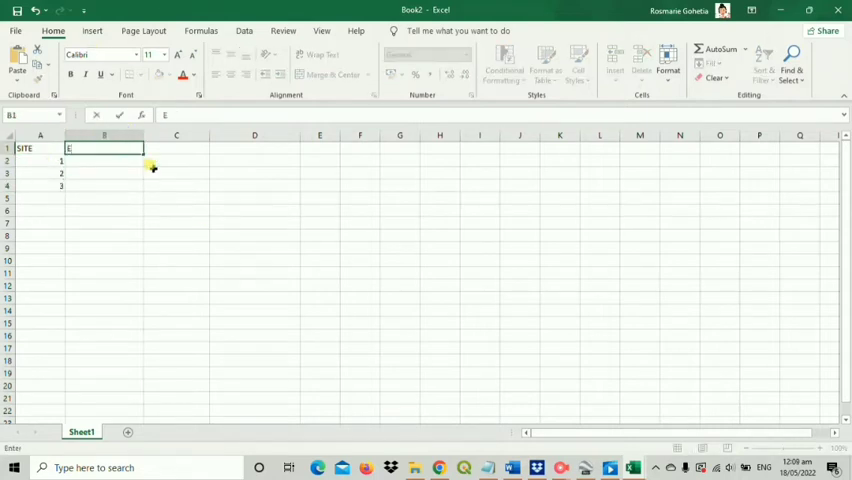
pyautogui.write('DESCRIPTION')
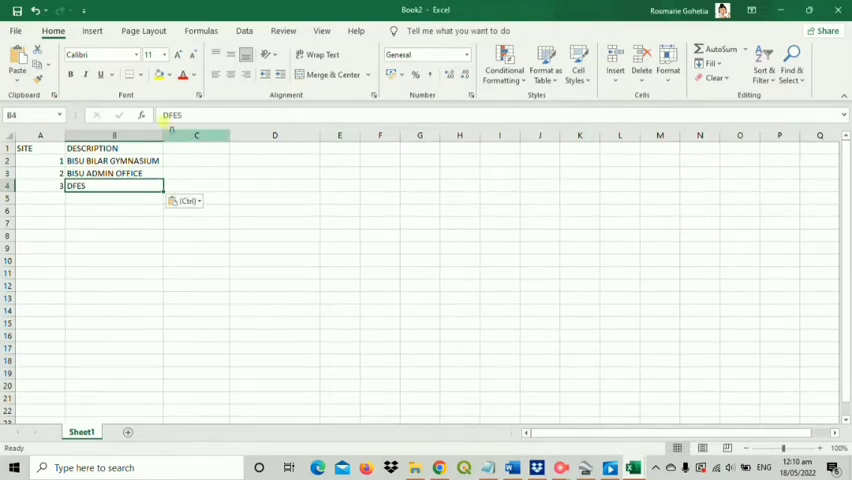
pyautogui.click(204, 147)
pyautogui.write('LONGITUDE')
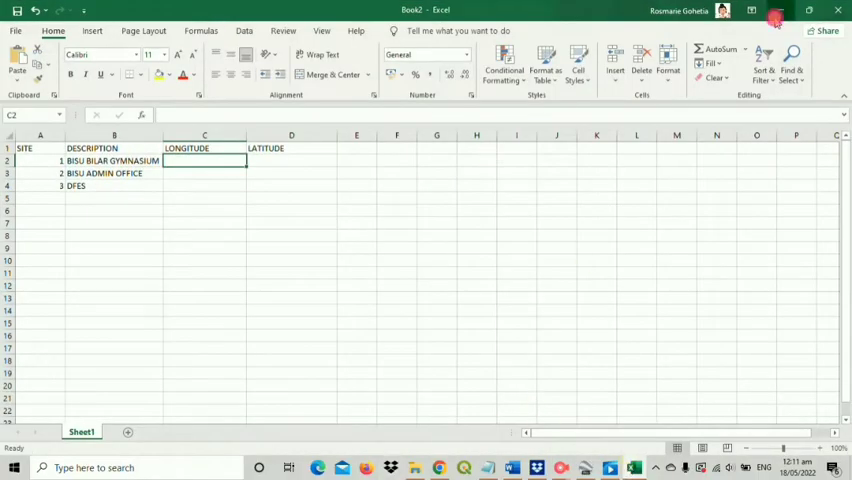
# Paste decimal-degree longitudes and latitudes into C2:D4, maximize Book2, and centre the values
pyautogui.press('ctrl+c')
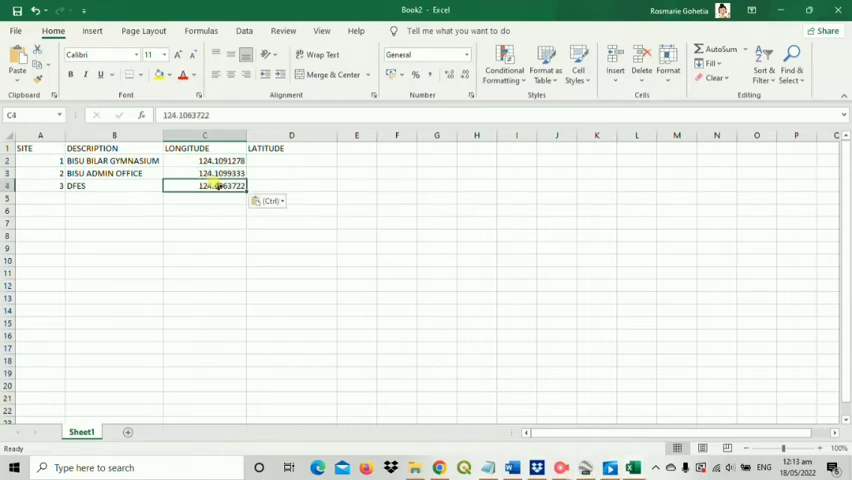
pyautogui.click(291, 160)
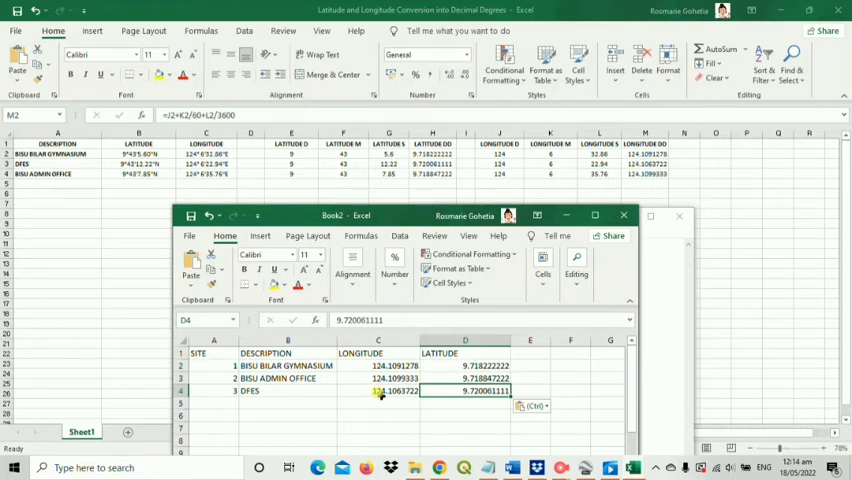
pyautogui.click(594, 215)
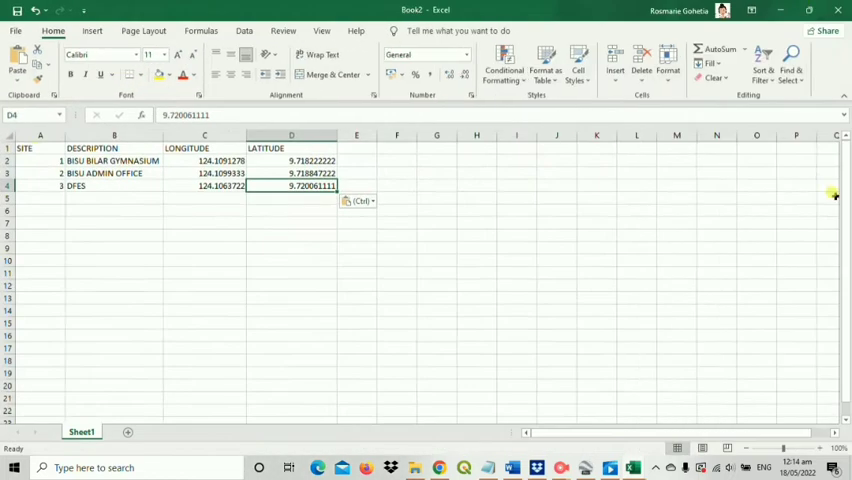
pyautogui.click(204, 135)
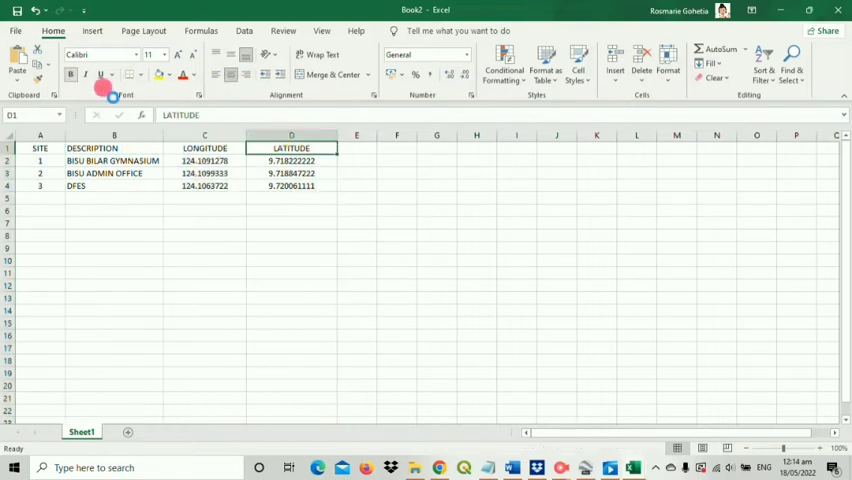
# Make the headings and the SITE column bold
pyautogui.click(114, 135)
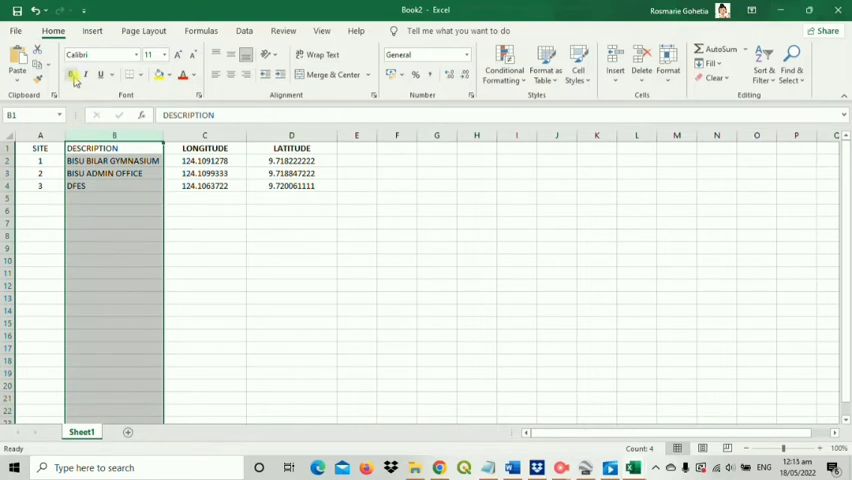
pyautogui.click(40, 135)
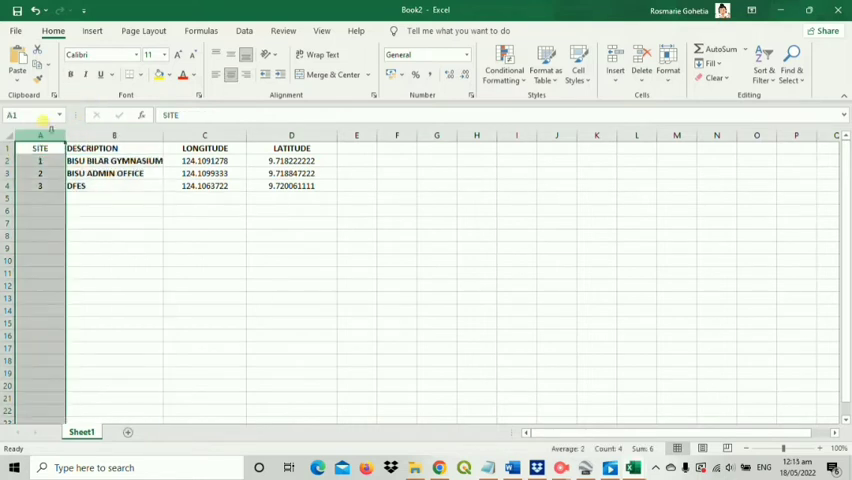
pyautogui.click(114, 210)
pyautogui.write('Long&Lat Conversion (Gohetia)')
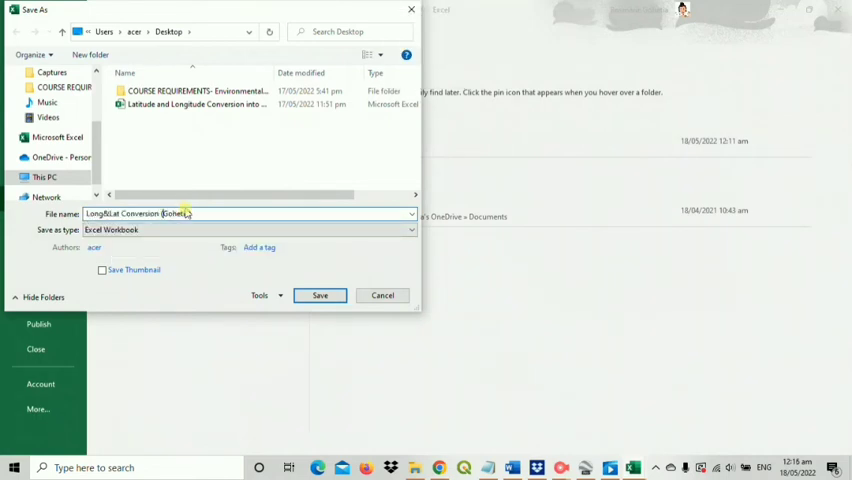
# Save the sheet as a CSV (Comma delimited) file named Long&Lat Conversion
pyautogui.click(248, 230)
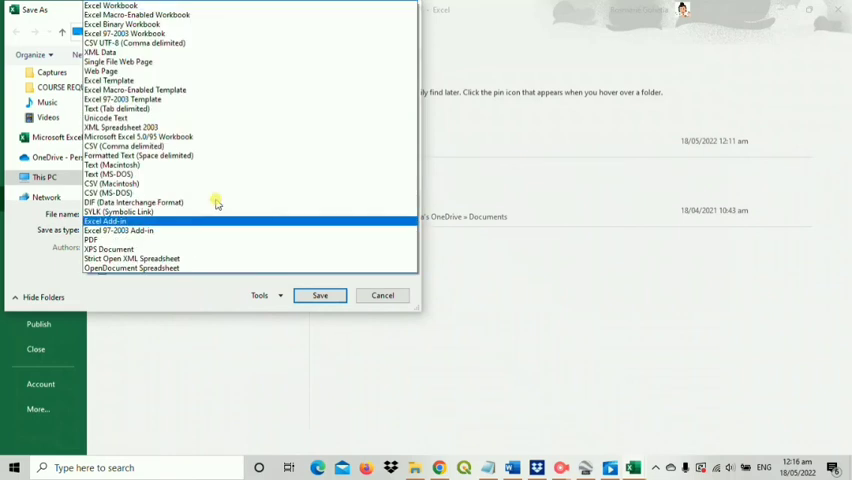
pyautogui.click(124, 146)
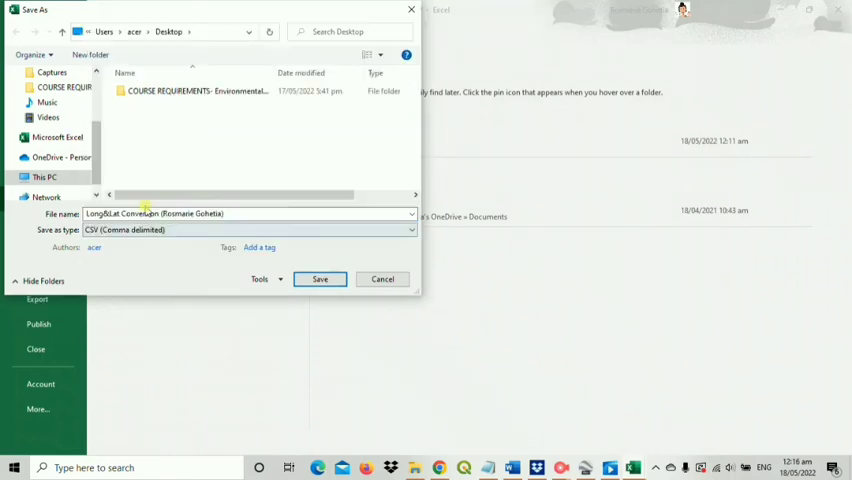
pyautogui.click(320, 279)
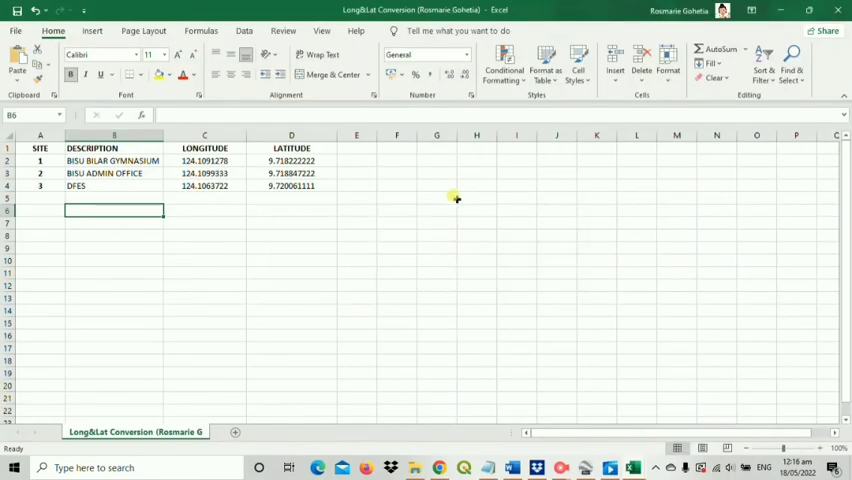